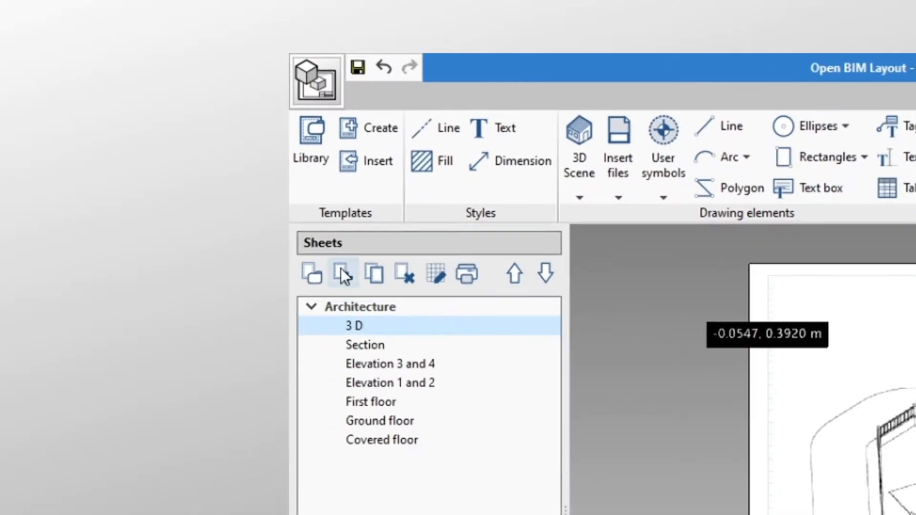
Begin a new sheet and enter 'First floor' as its reference
click(343, 274)
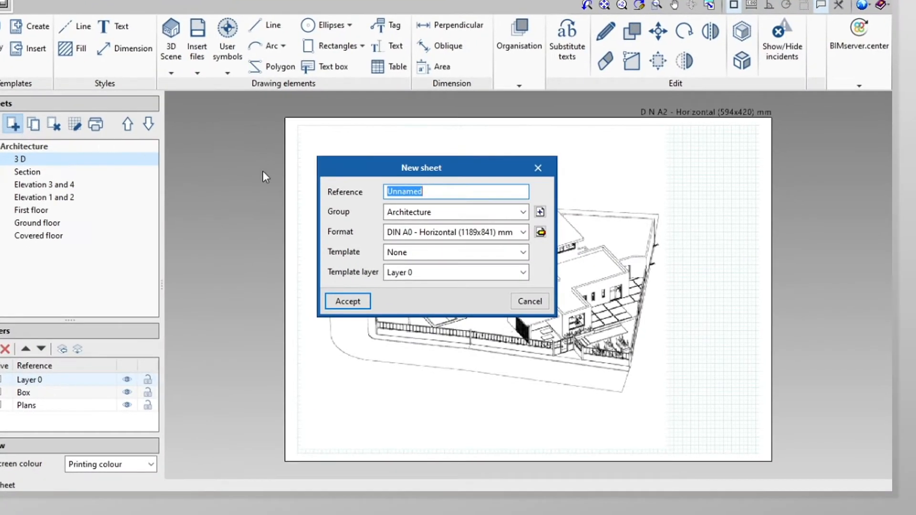
text(F)
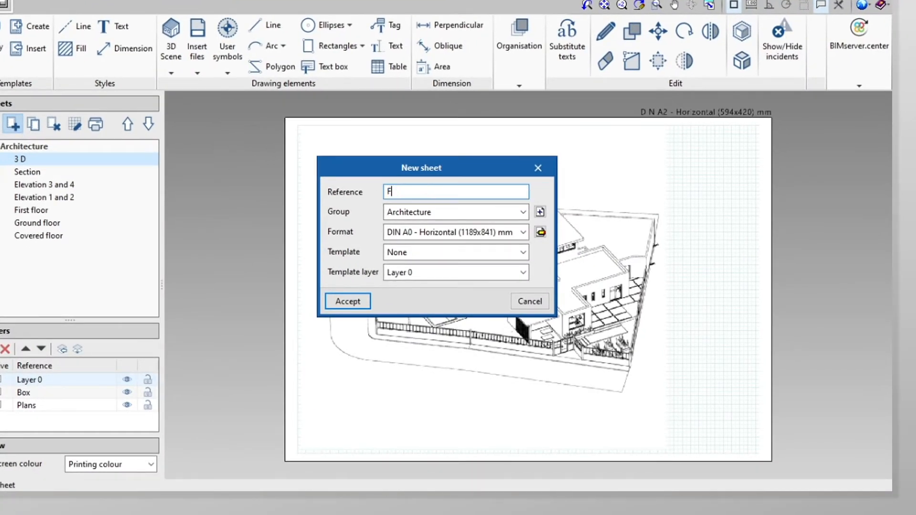
text(irst floor)
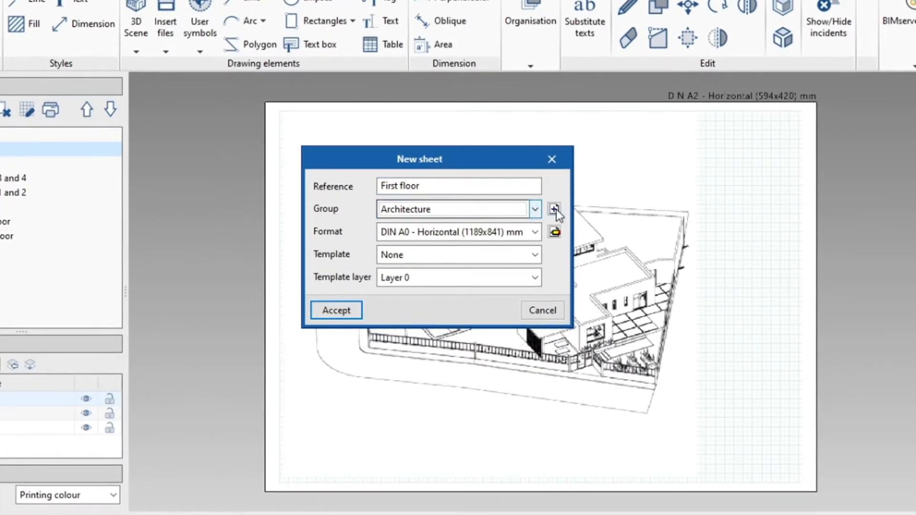
Add a sheet group named 'Construction' and assign the new sheet to it
click(553, 209)
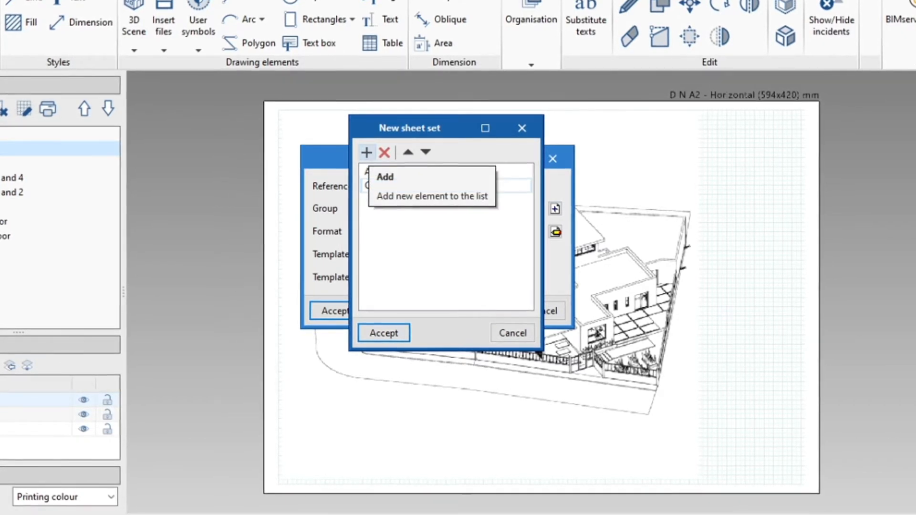
text(Constructio)
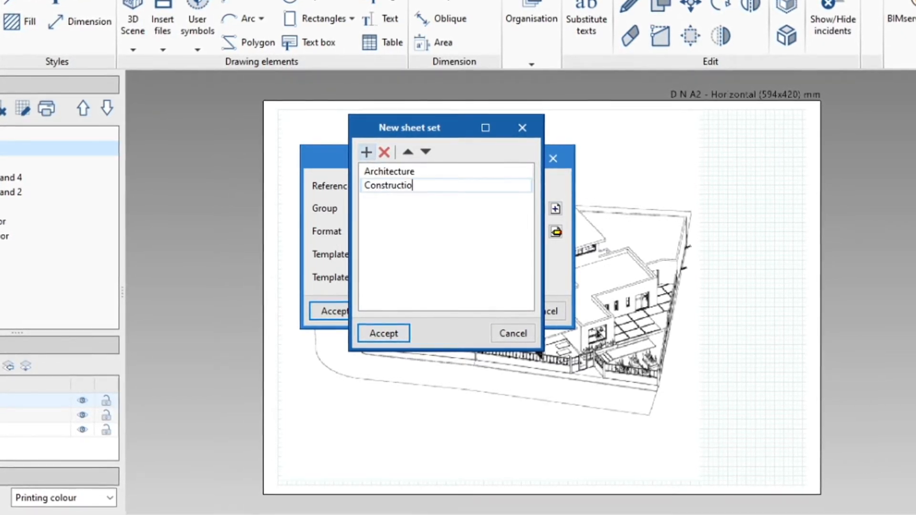
click(382, 333)
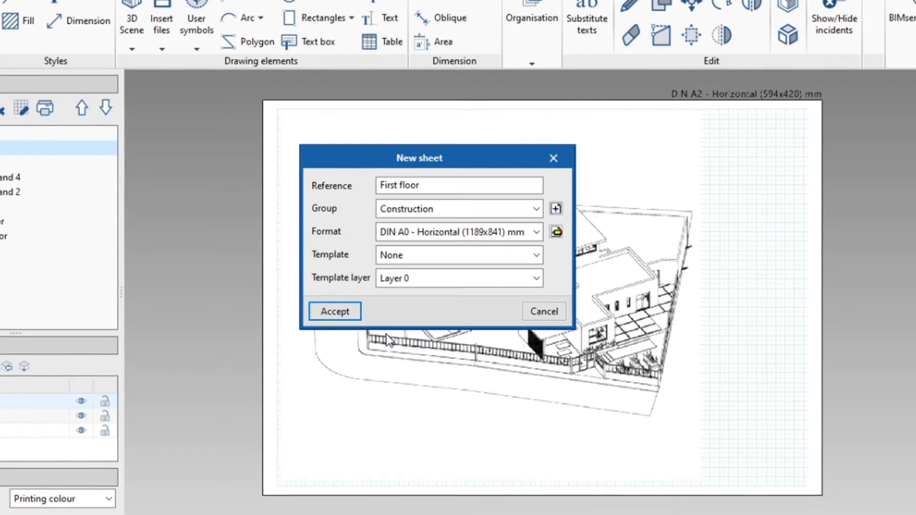
Review the sheet format's page margins and keep them unchanged
click(534, 231)
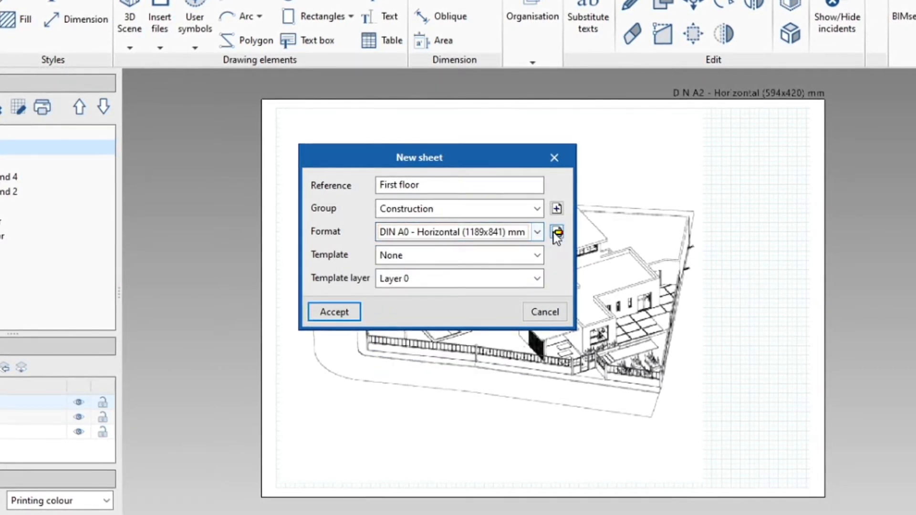
click(555, 231)
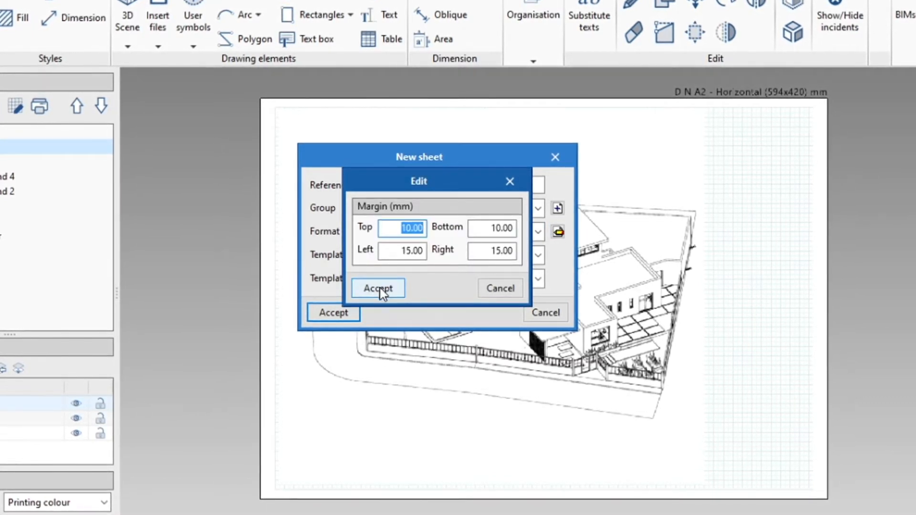
click(378, 288)
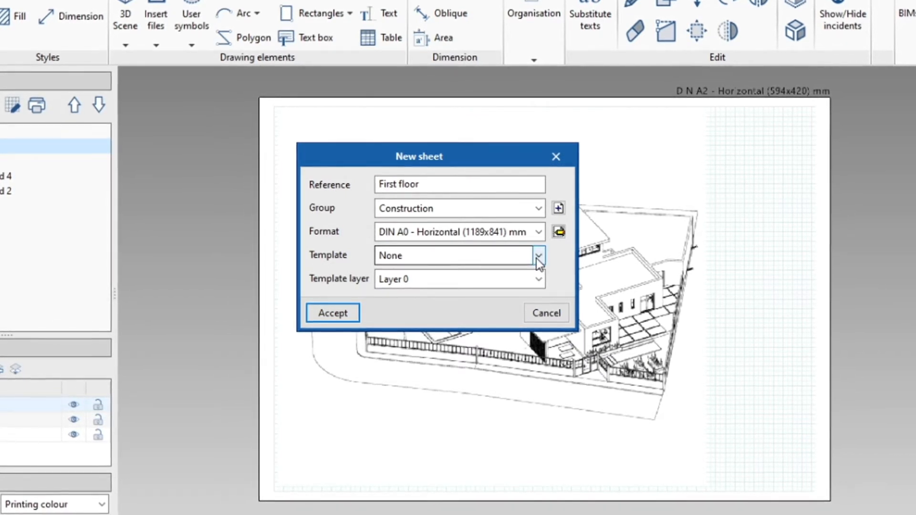
Keep no template and Layer 0 as template layer, then create the First floor sheet
click(538, 259)
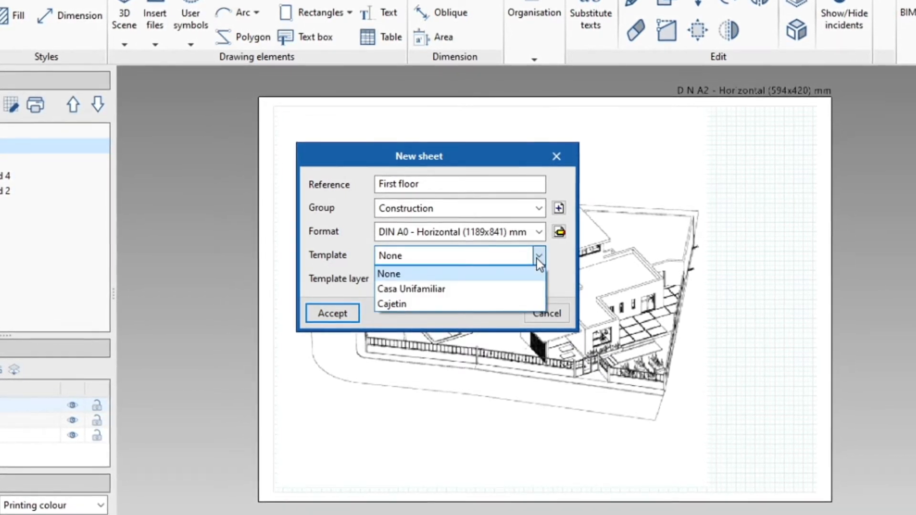
click(388, 274)
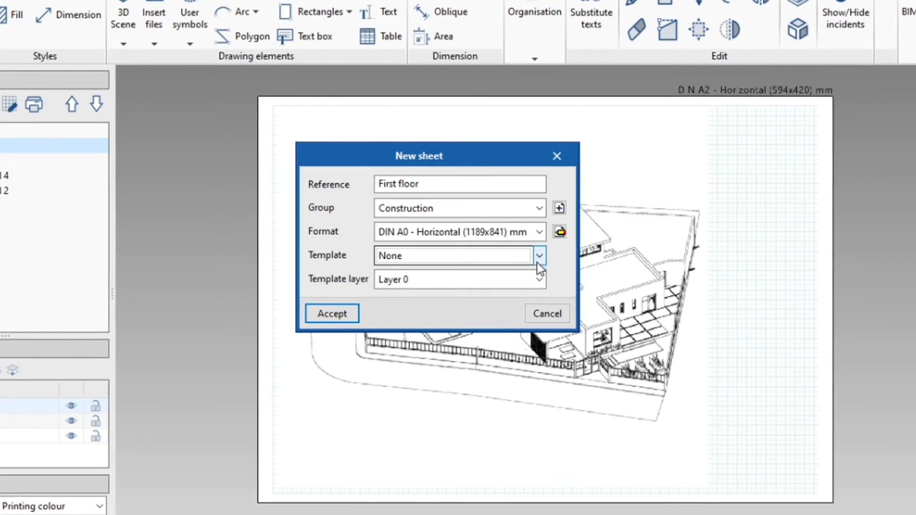
click(538, 279)
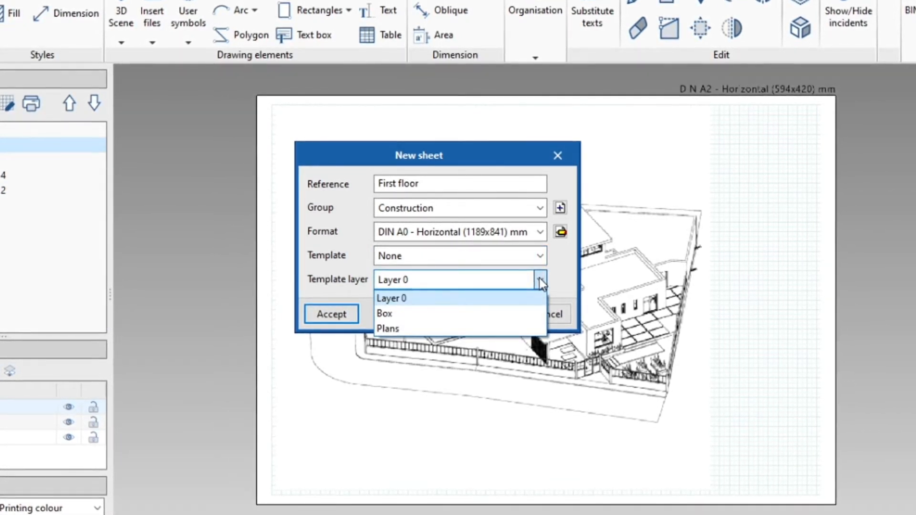
click(391, 297)
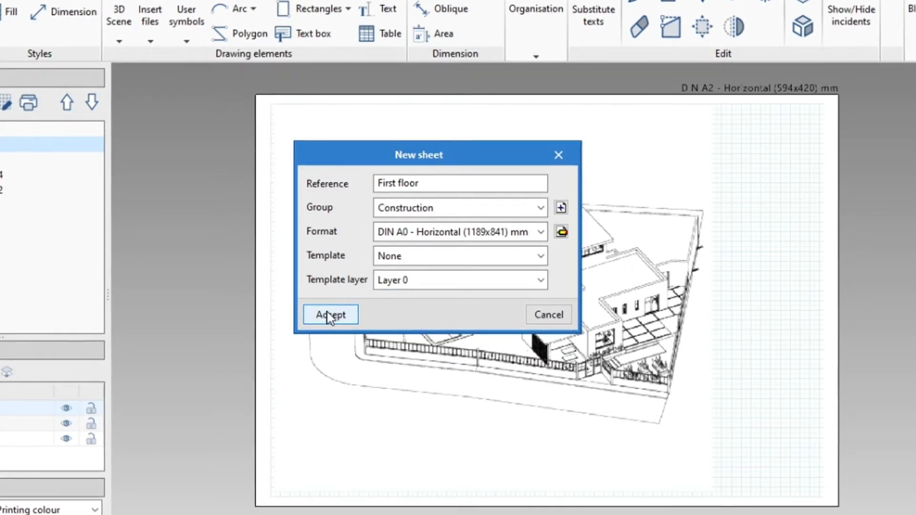
click(329, 314)
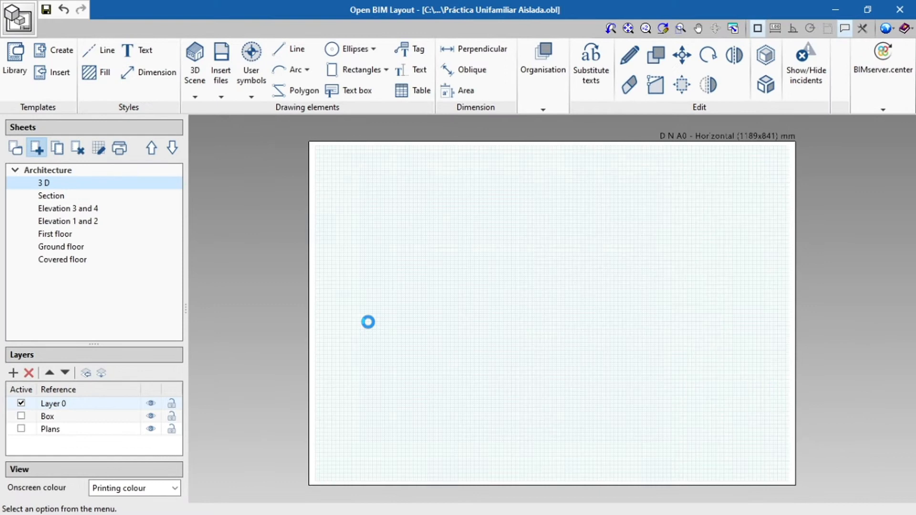
Start duplicating the Construction First floor sheet and review its margins without changes
click(36, 147)
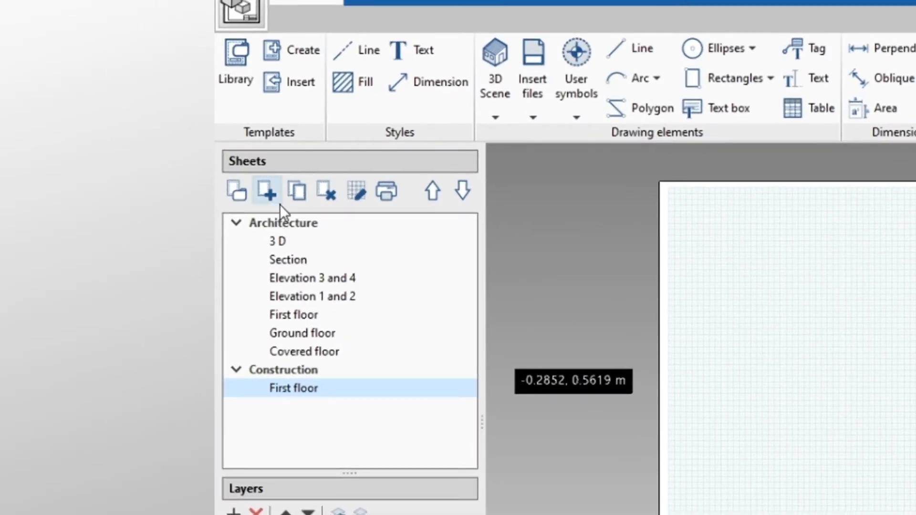
mouse_move(296, 191)
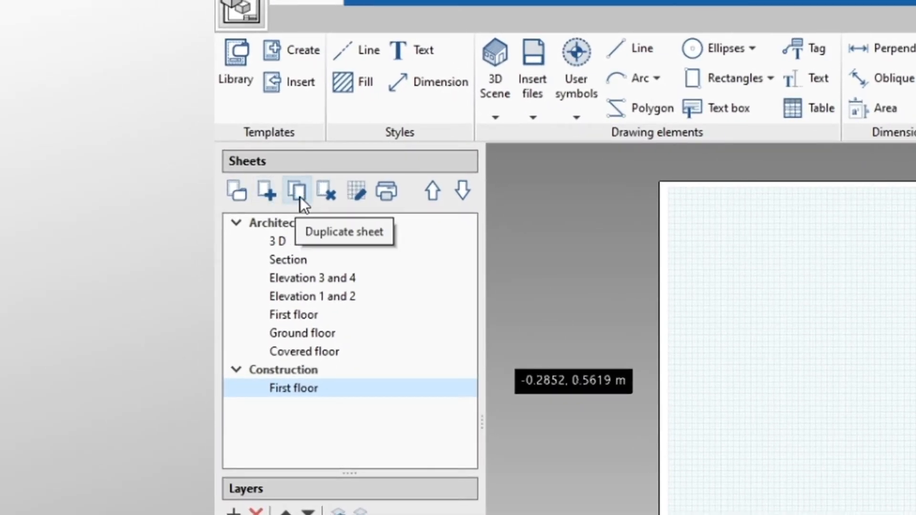
click(296, 190)
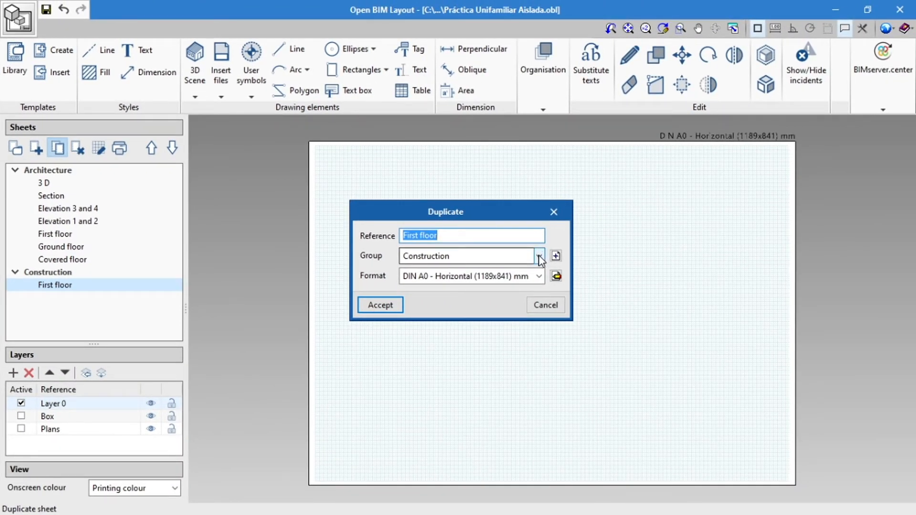
click(538, 255)
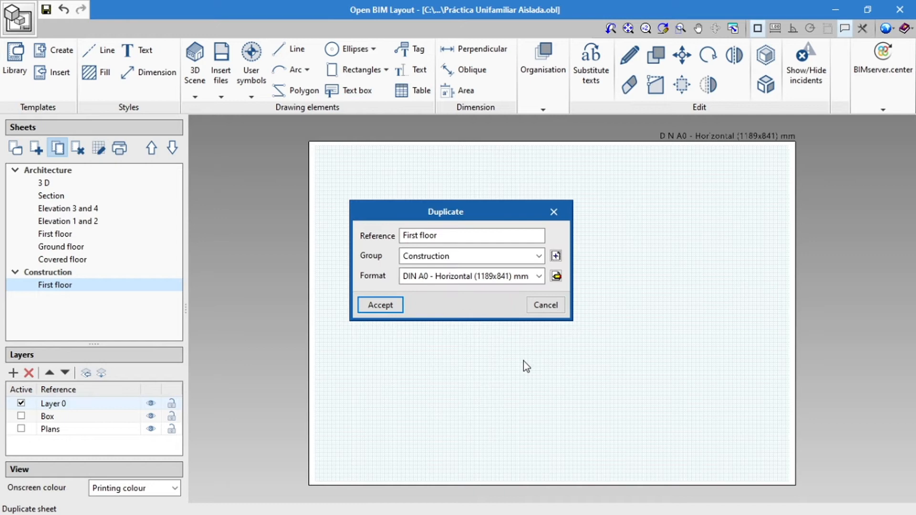
click(539, 276)
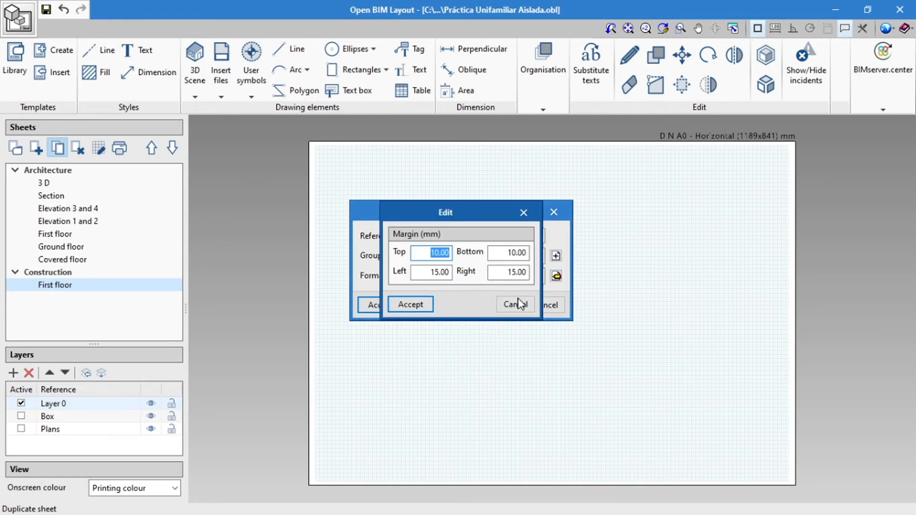
click(513, 305)
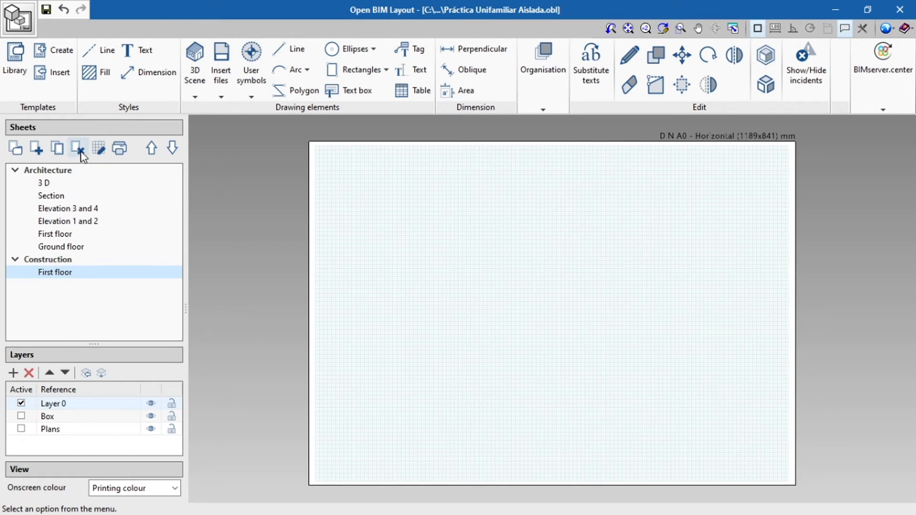
Delete the First floor sheet under the Construction group
click(61, 246)
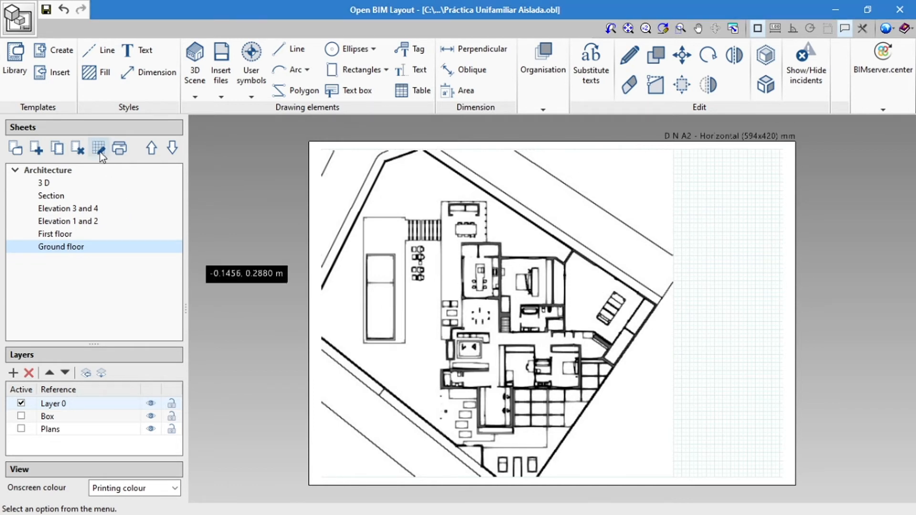
Turn the sheet grid off for the Ground floor sheet via the gridline settings
click(99, 147)
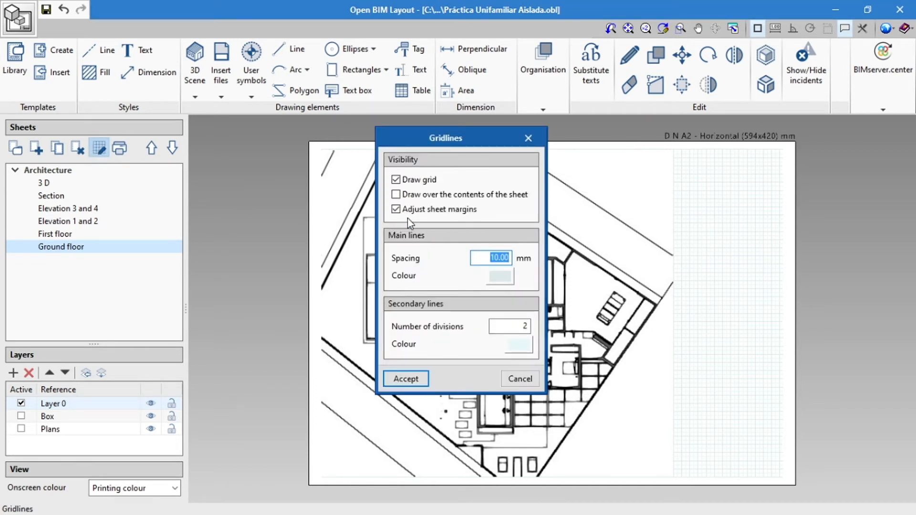
mouse_move(427, 251)
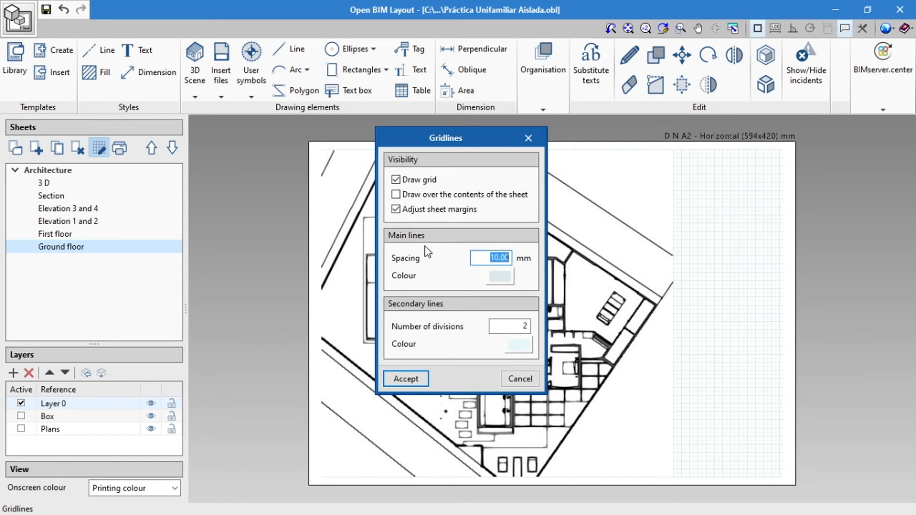
click(396, 179)
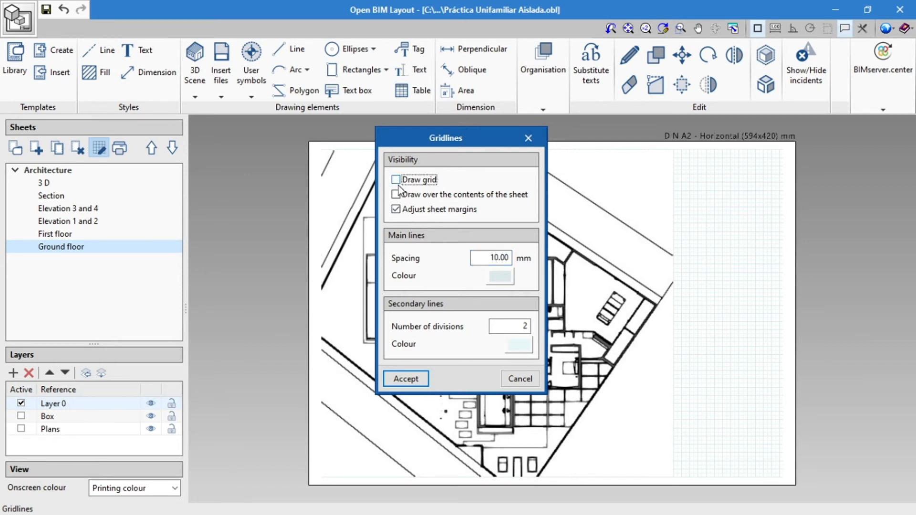
click(405, 379)
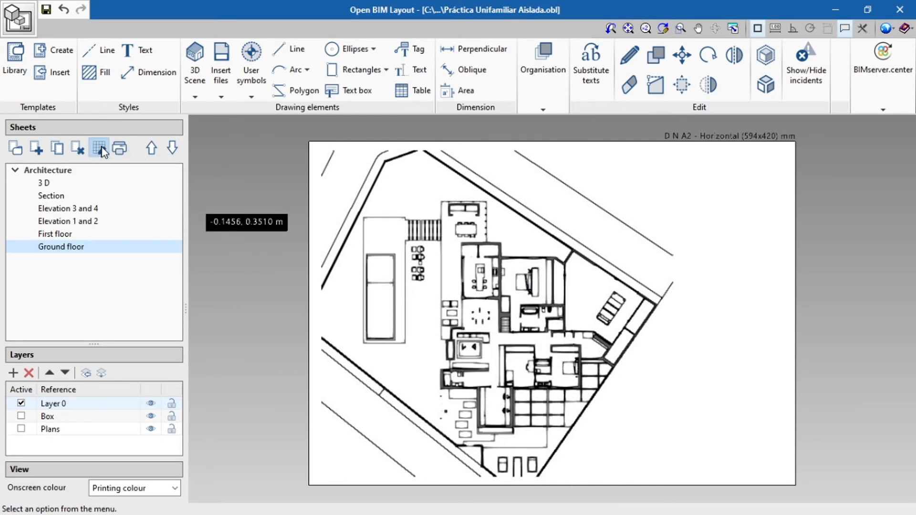
Have the grid drawn over the Ground floor plan contents and confirm the settings
click(98, 147)
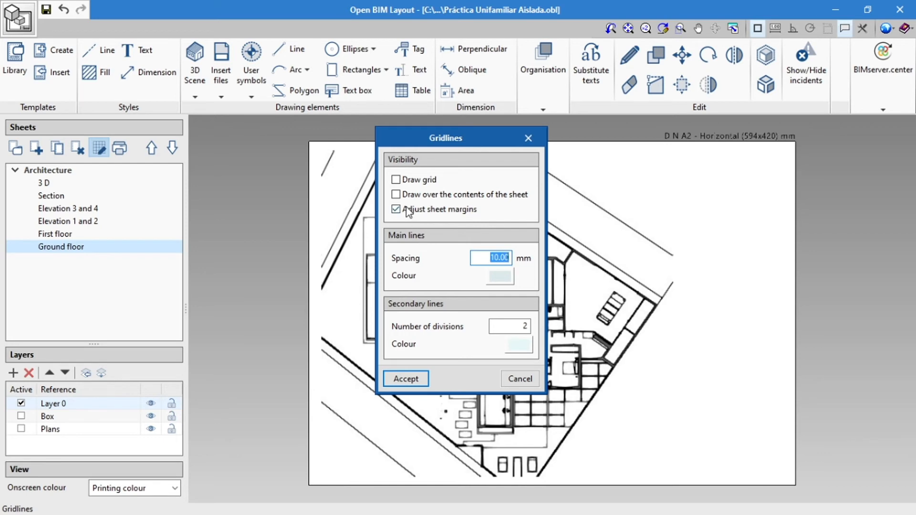
click(396, 179)
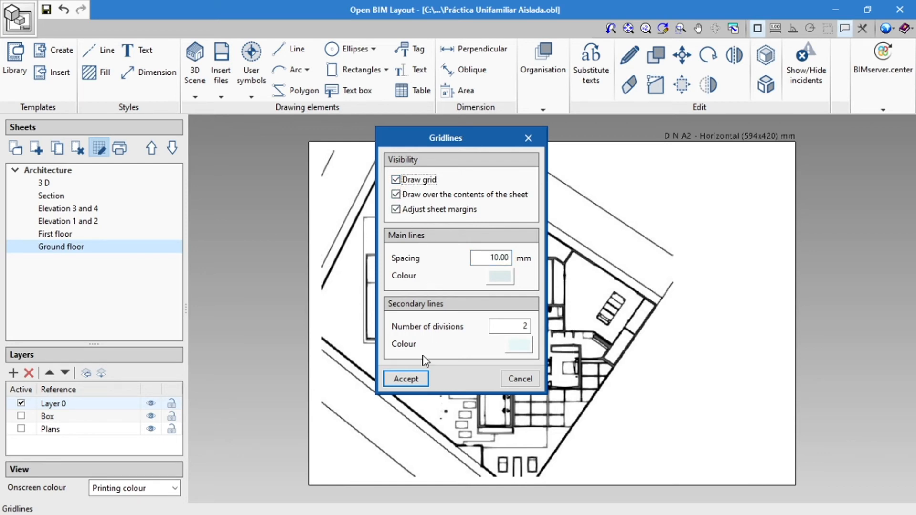
click(405, 378)
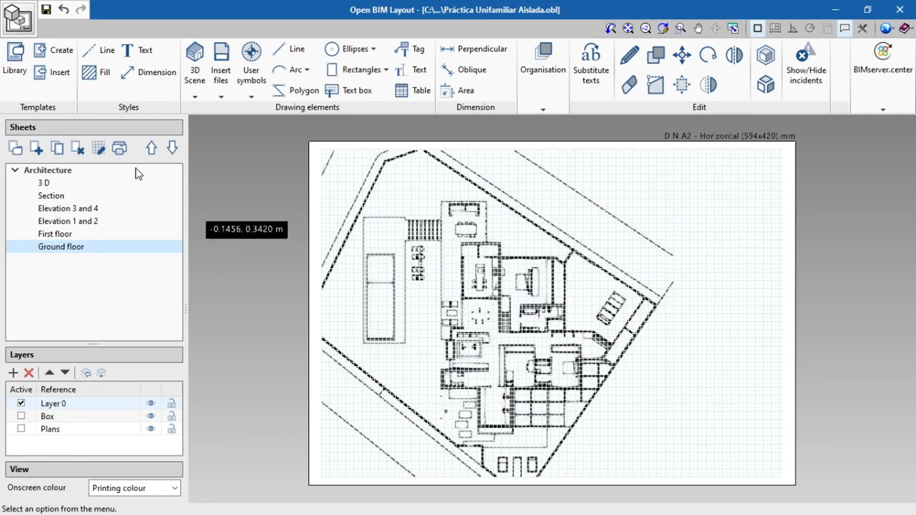
click(99, 148)
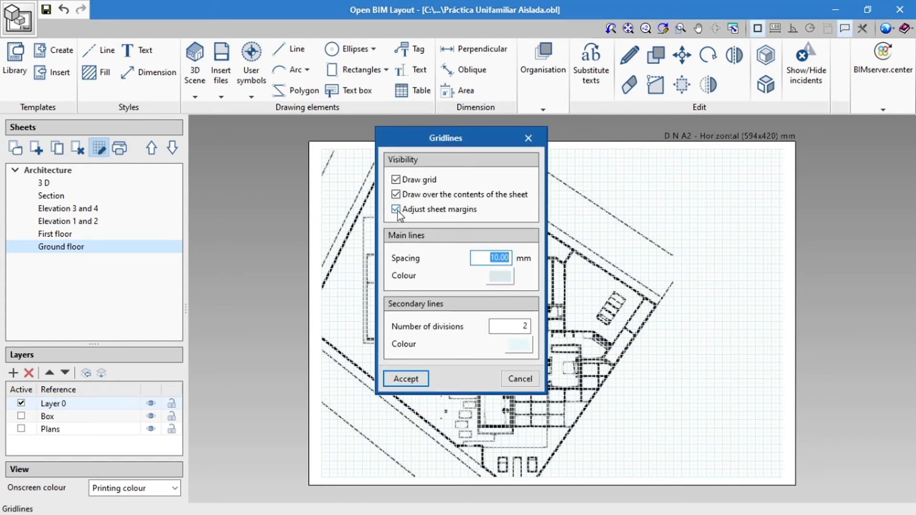
click(405, 379)
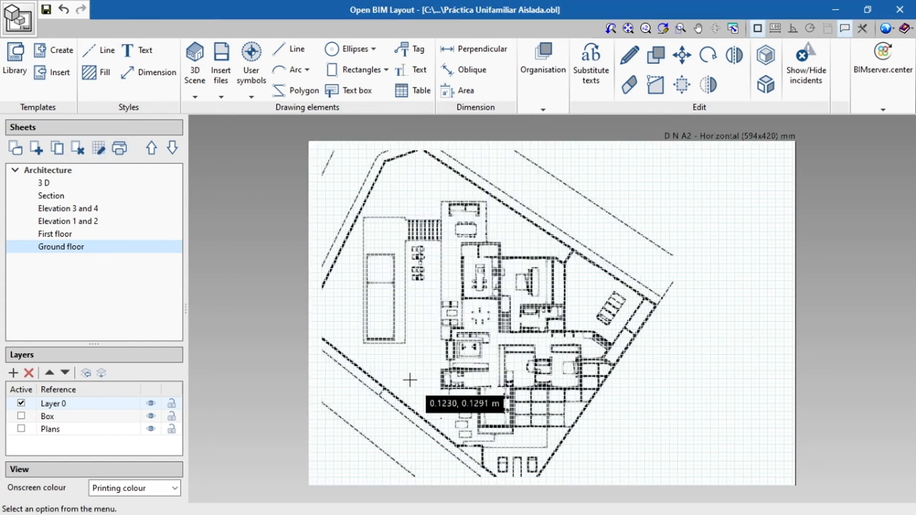
mouse_move(353, 244)
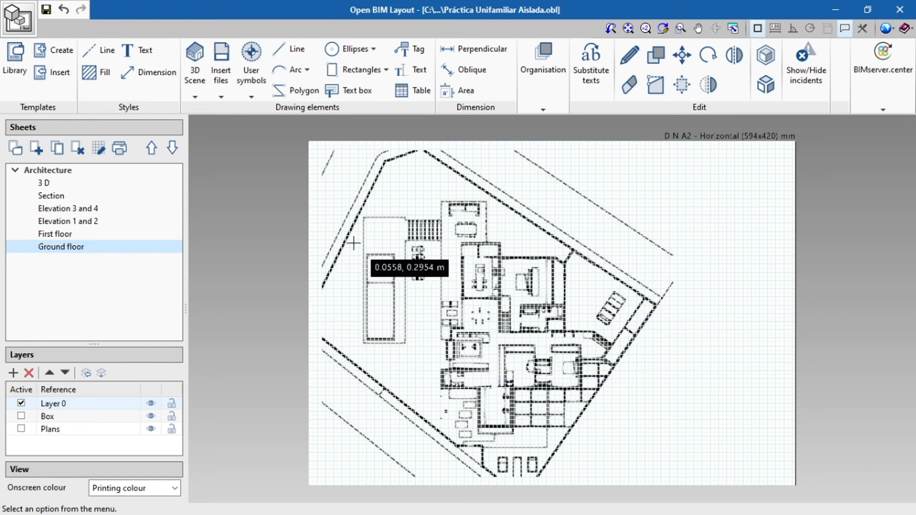
mouse_move(285, 268)
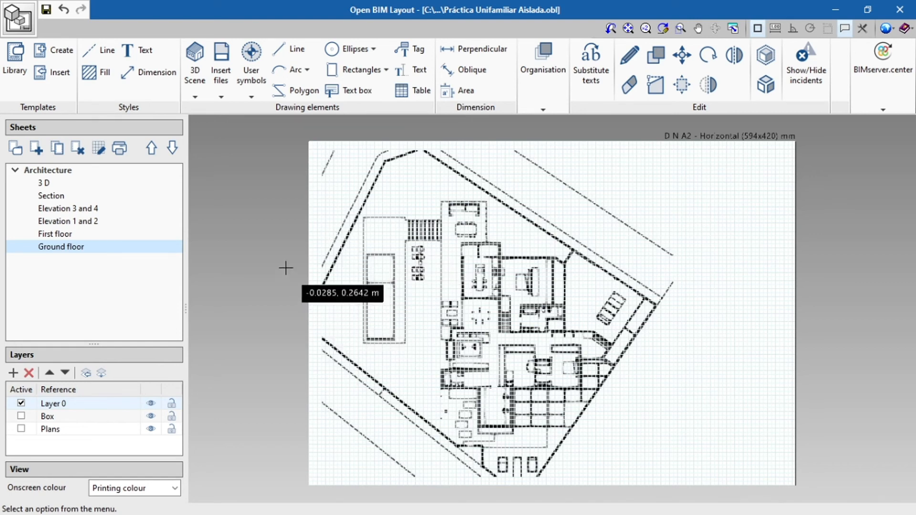
mouse_move(106, 108)
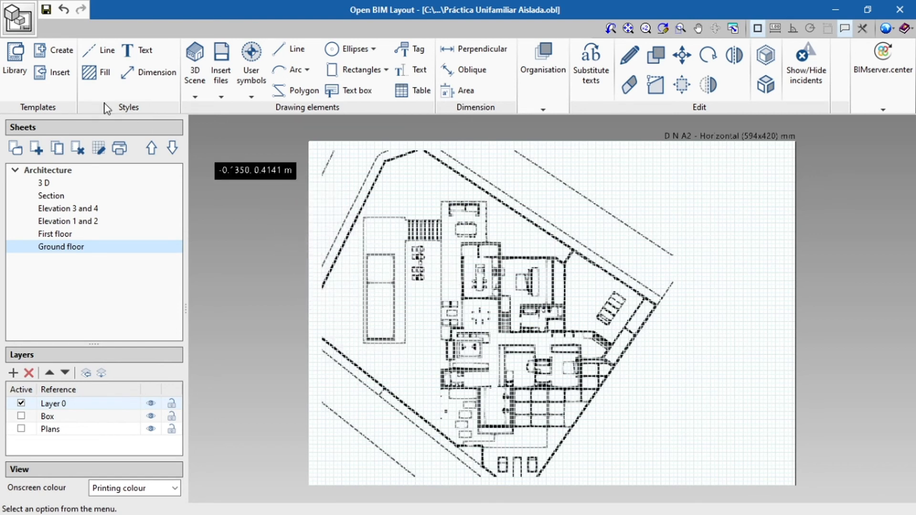
mouse_move(219, 102)
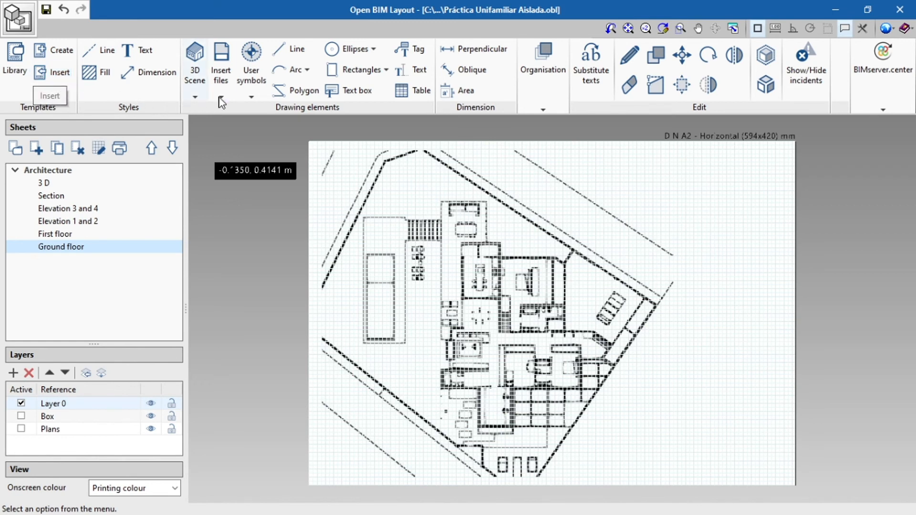
click(221, 64)
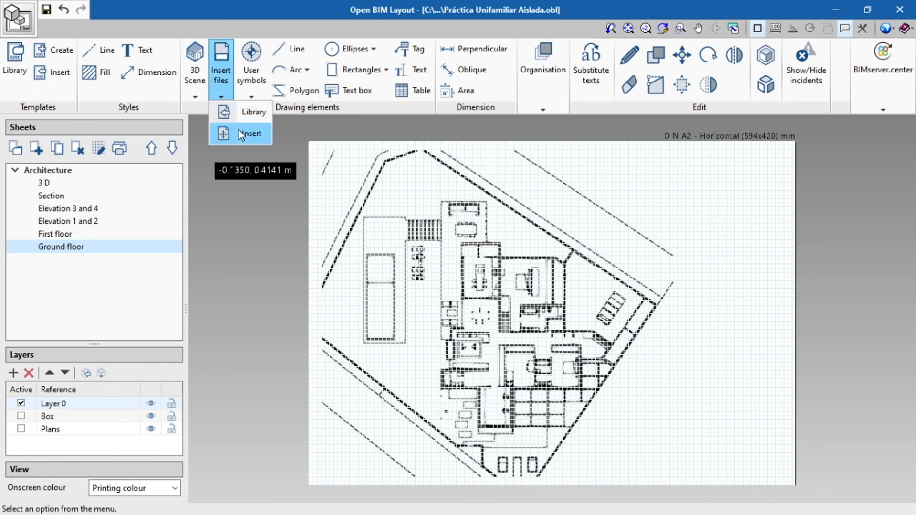
click(251, 65)
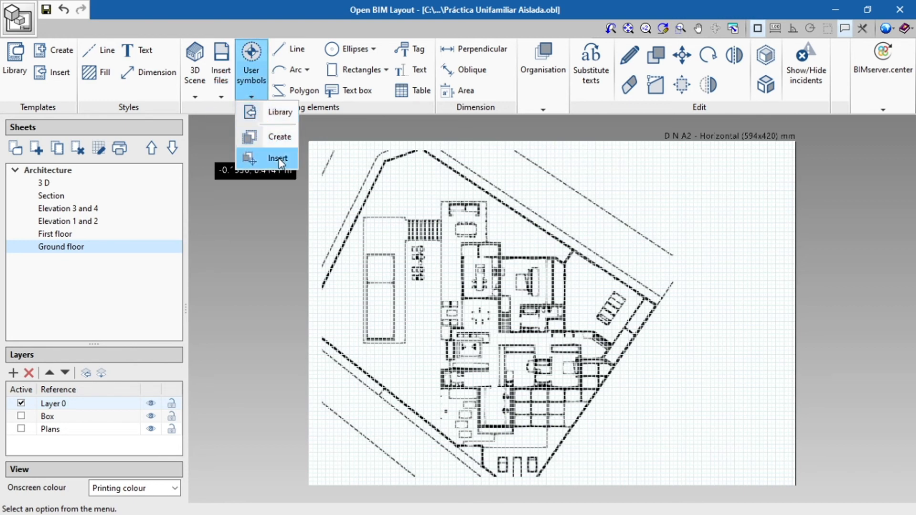
click(278, 158)
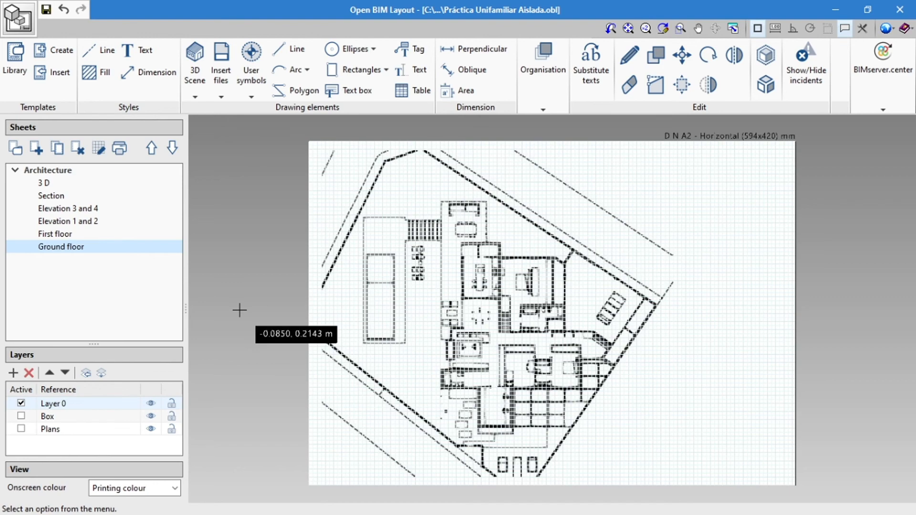
mouse_move(714, 144)
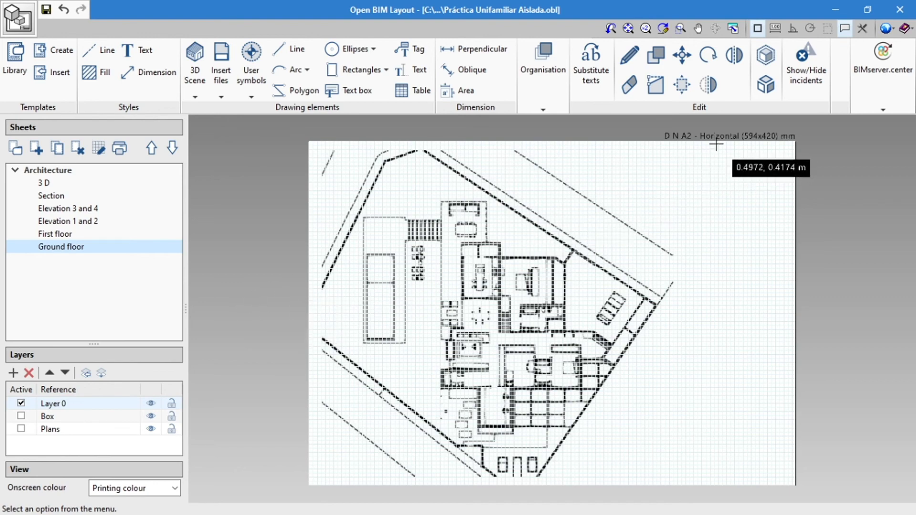